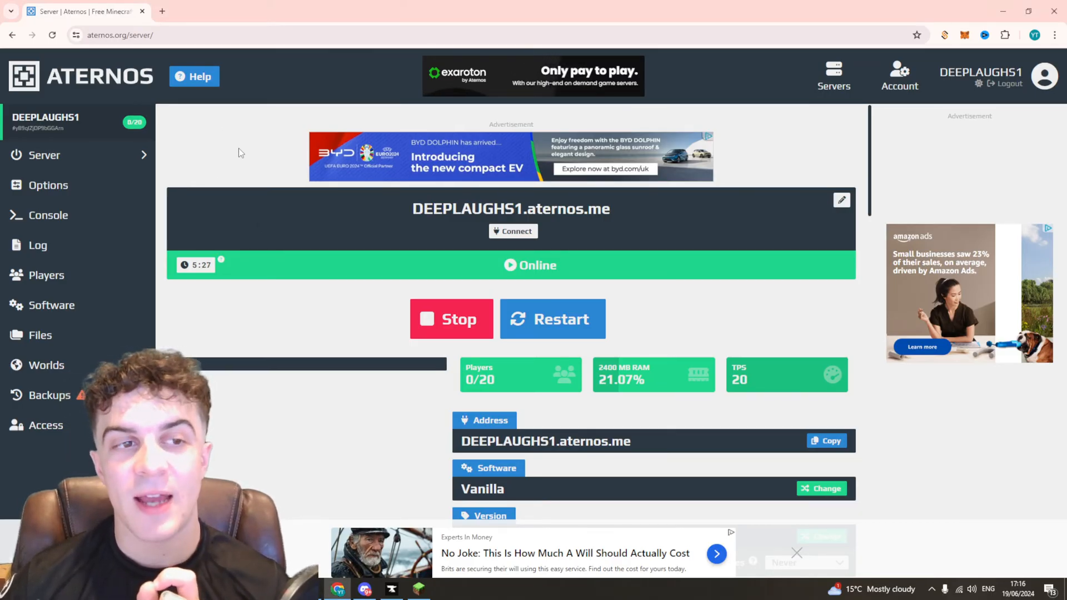
- Stop the running DEEPLAUGHS1 server so it shows as offline
{"action": "left_click", "coordinate": [450, 319]}
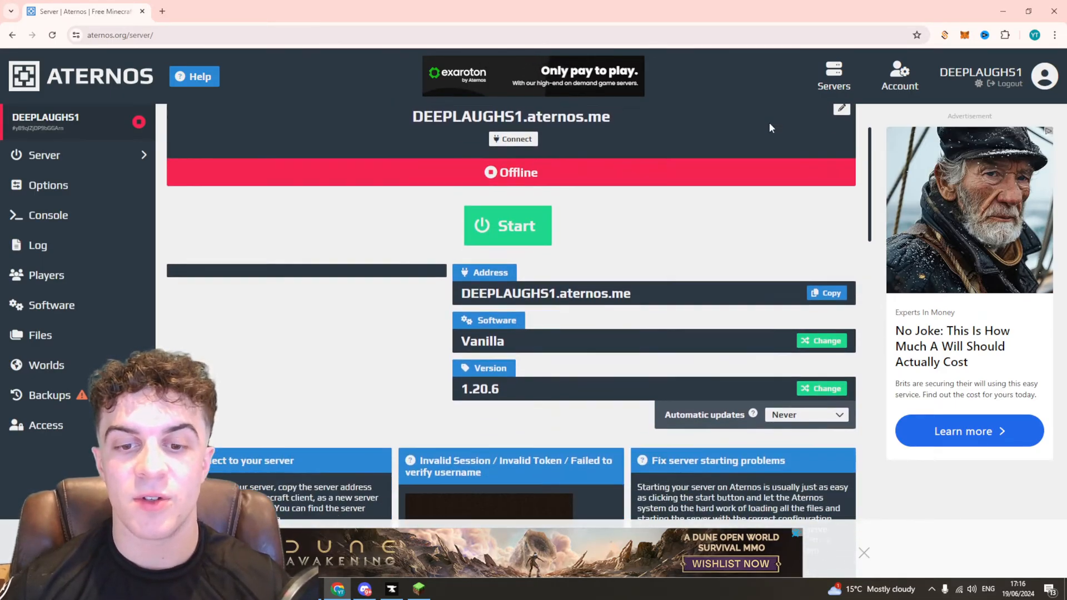
{"action": "scroll", "scroll_direction": "down", "scroll_amount": 3}
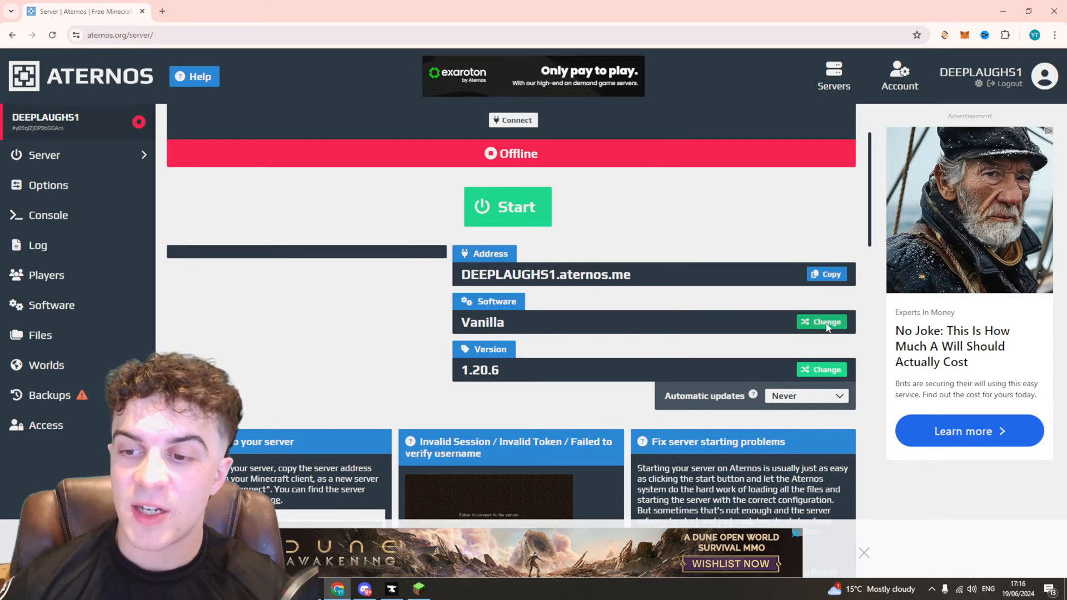
- Choose Paper/Bukkit in the software list and select version 1.21
{"action": "left_click", "coordinate": [820, 321]}
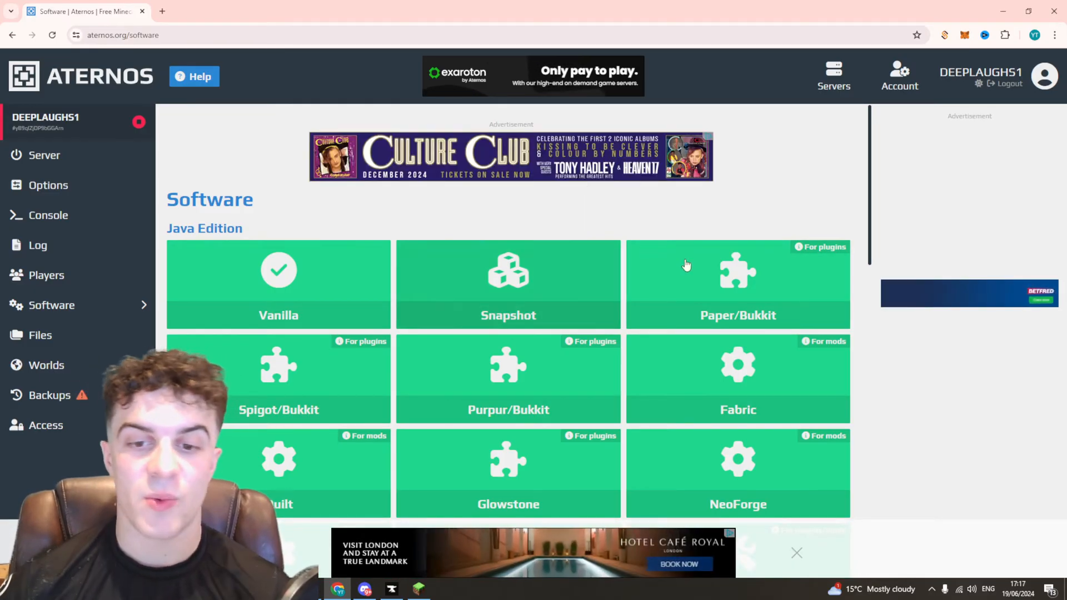
{"action": "scroll", "scroll_direction": "down", "scroll_amount": 3}
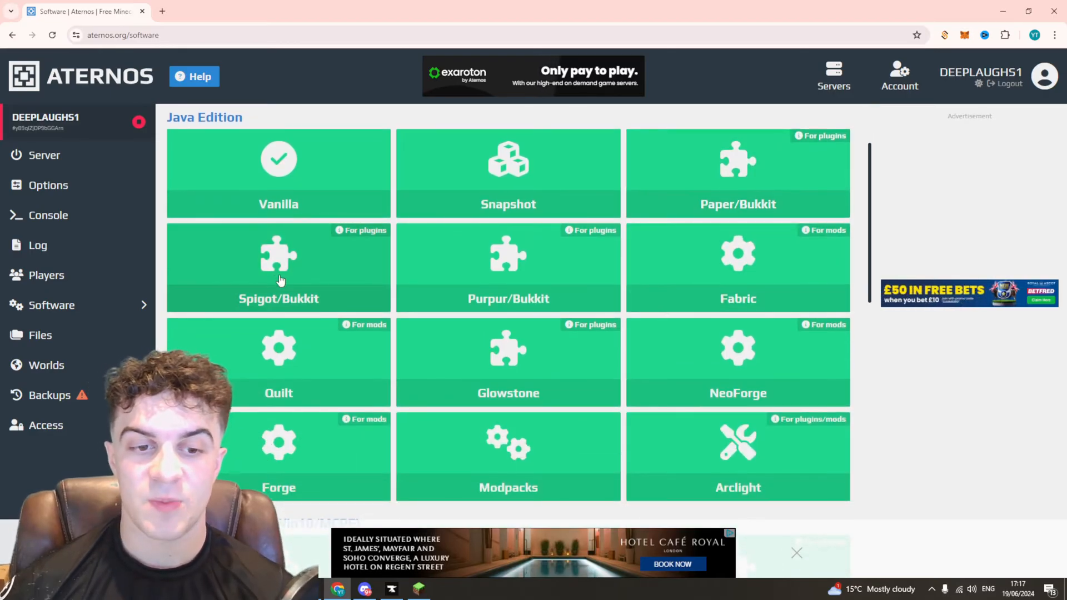
{"action": "mouse_move", "coordinate": [714, 189]}
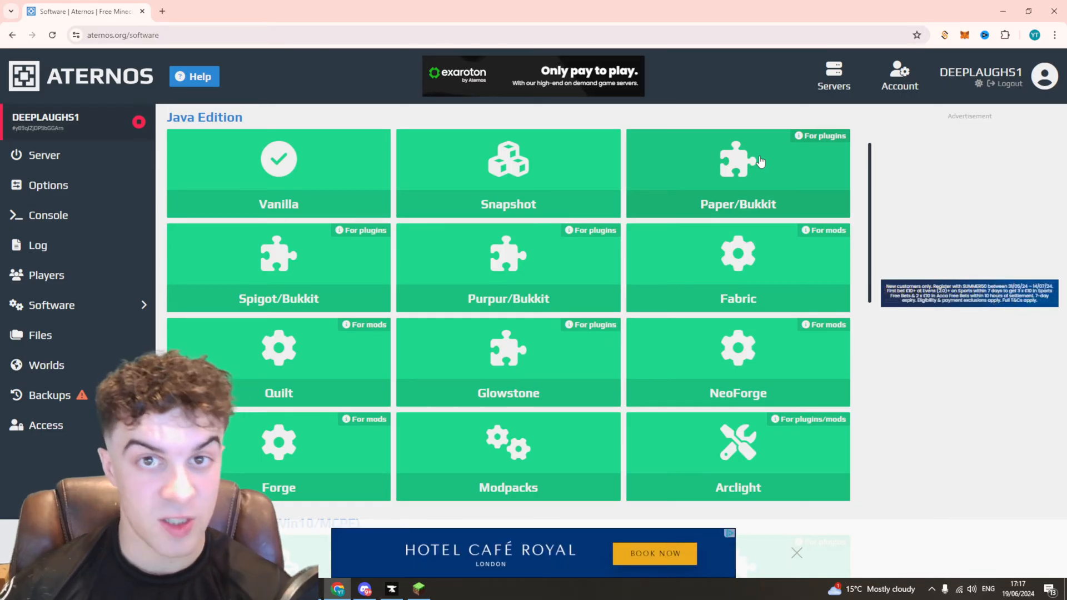
{"action": "left_click", "coordinate": [738, 173]}
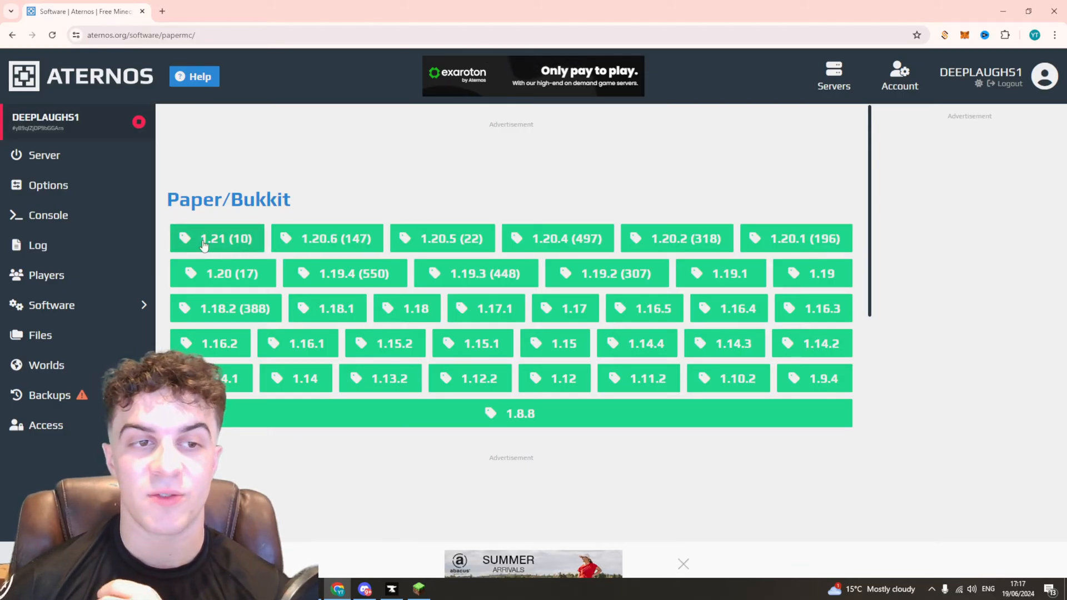
{"action": "left_click", "coordinate": [216, 238]}
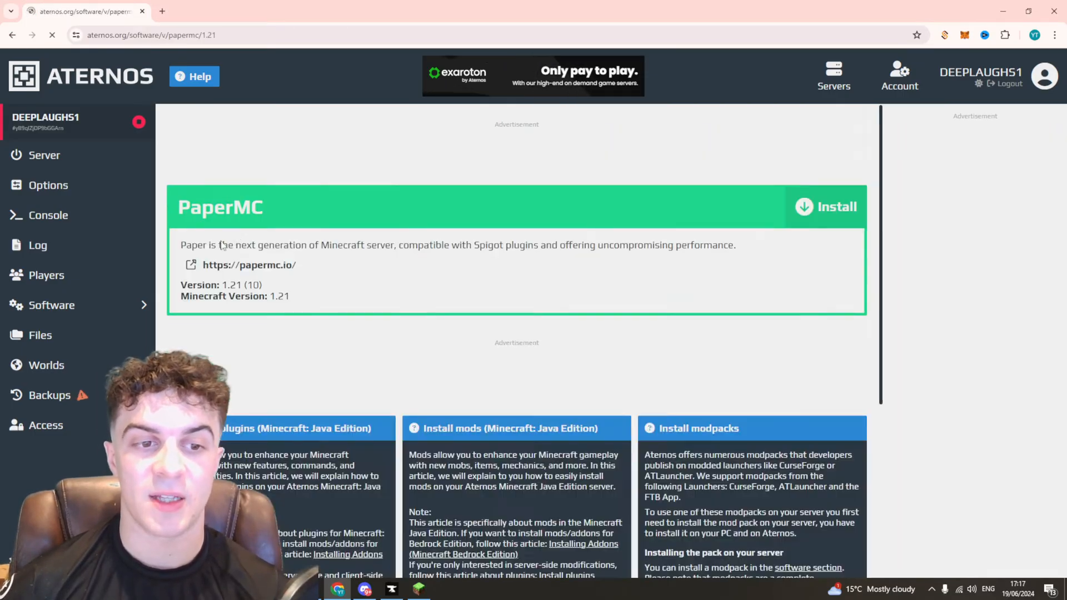
- Install PaperMC 1.21 on the server and wait for it to become active
{"action": "left_click", "coordinate": [825, 207]}
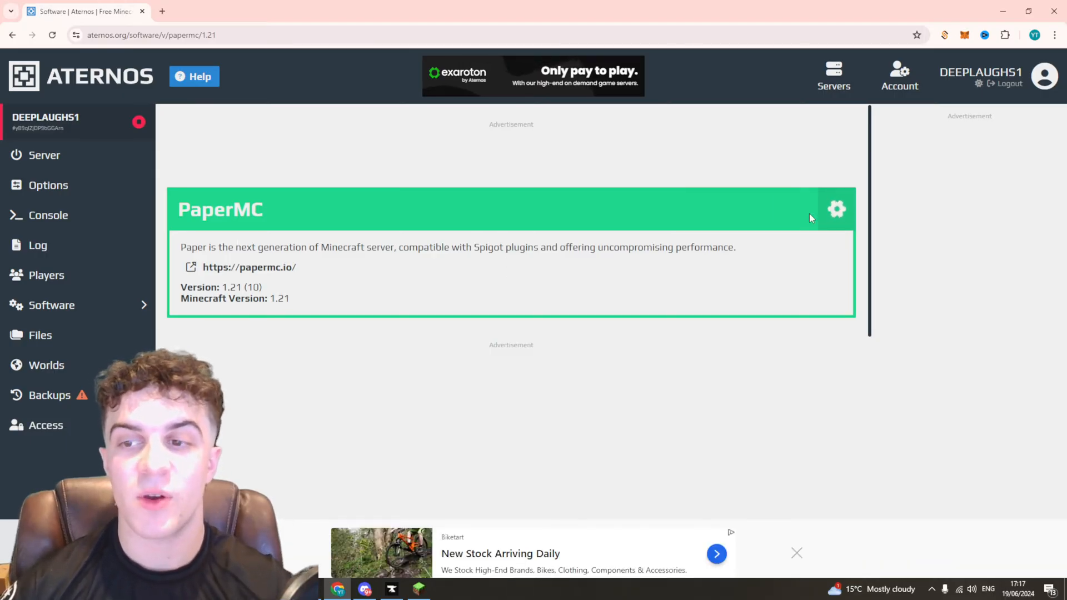
{"action": "mouse_move", "coordinate": [785, 198]}
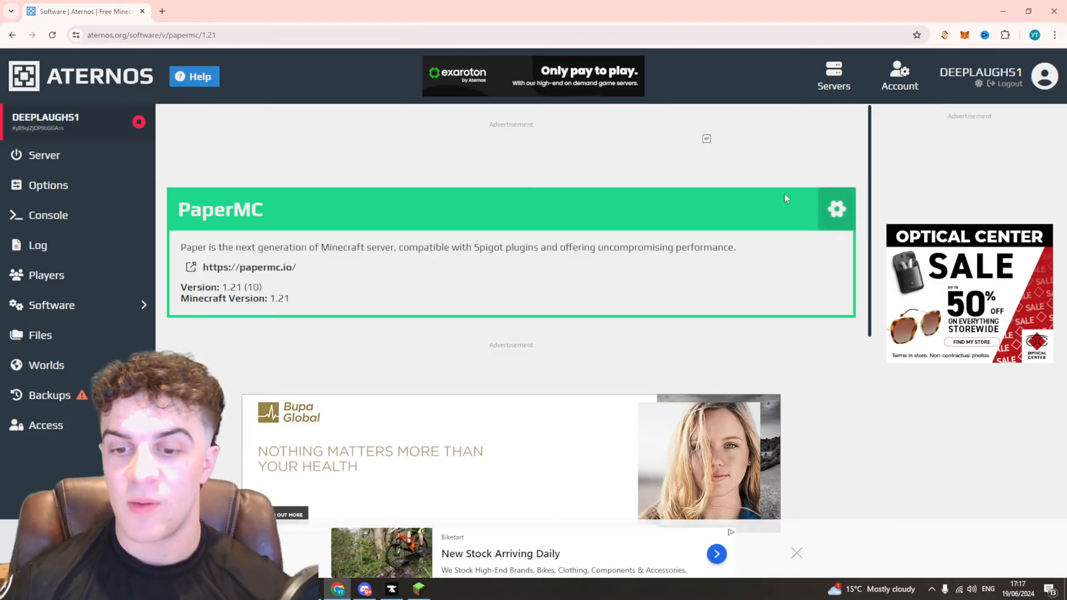
{"action": "mouse_move", "coordinate": [862, 219]}
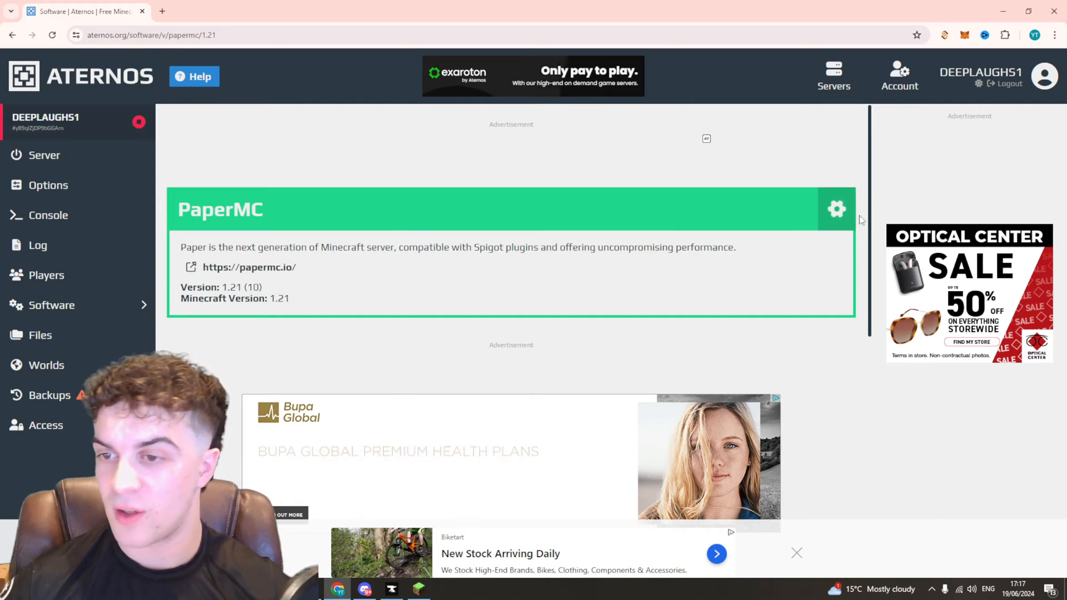
{"action": "mouse_move", "coordinate": [761, 207]}
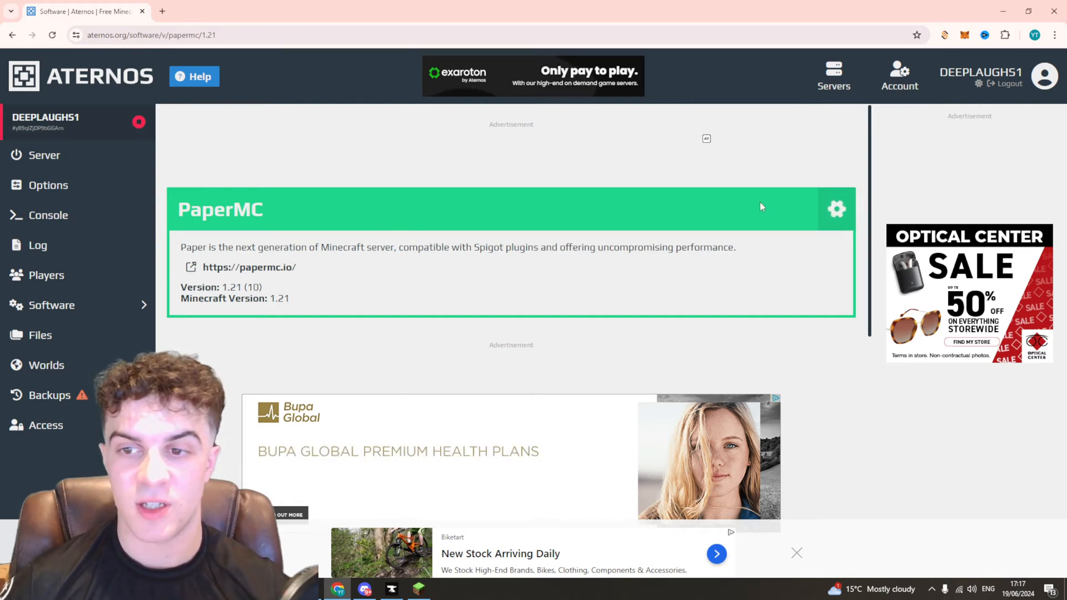
{"action": "left_click", "coordinate": [835, 209]}
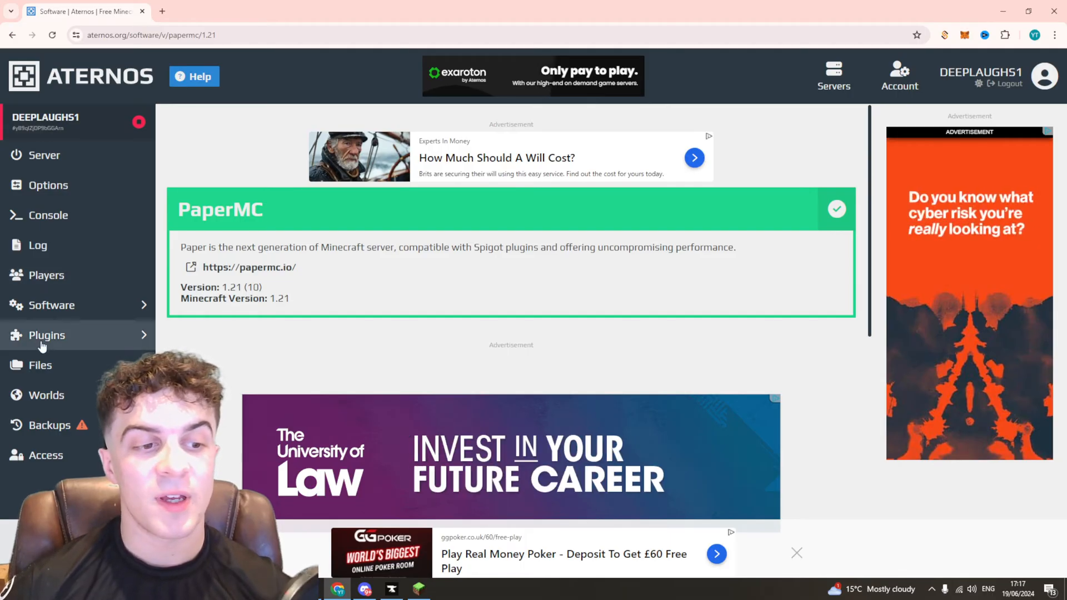
- Find WorldEdit for Bukkit in Plugins and install its 7.3.4 Beta 1 version
{"action": "left_click", "coordinate": [47, 335]}
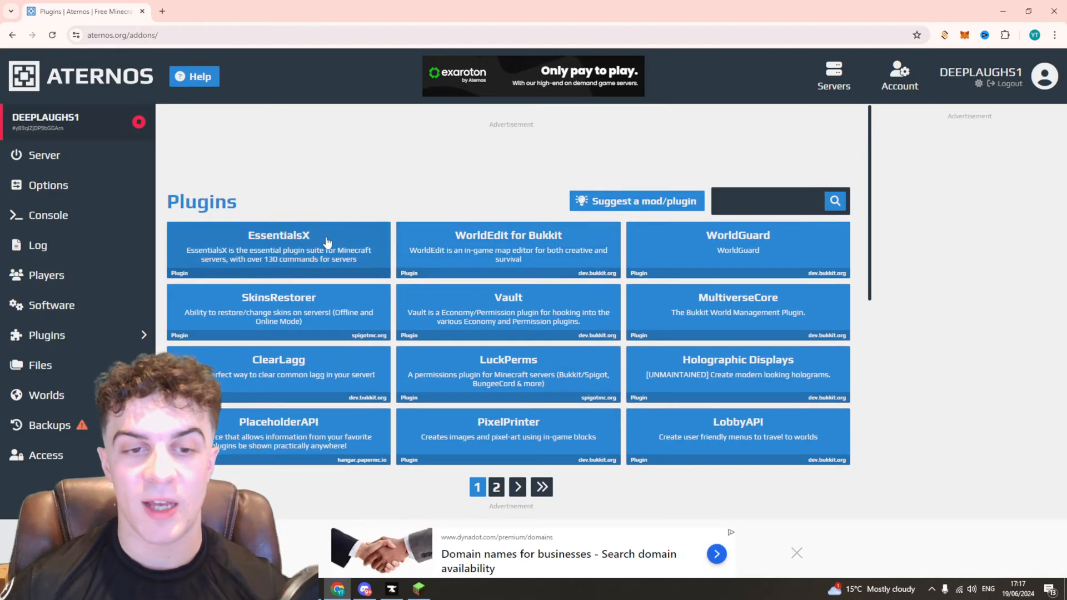
{"action": "left_click", "coordinate": [508, 250]}
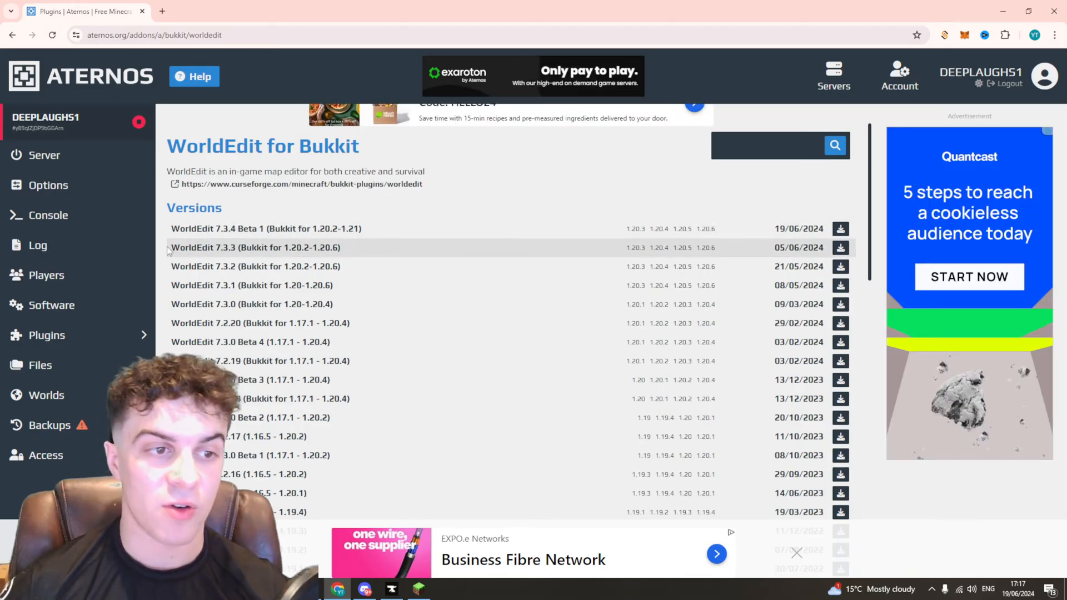
{"action": "left_click", "coordinate": [45, 154]}
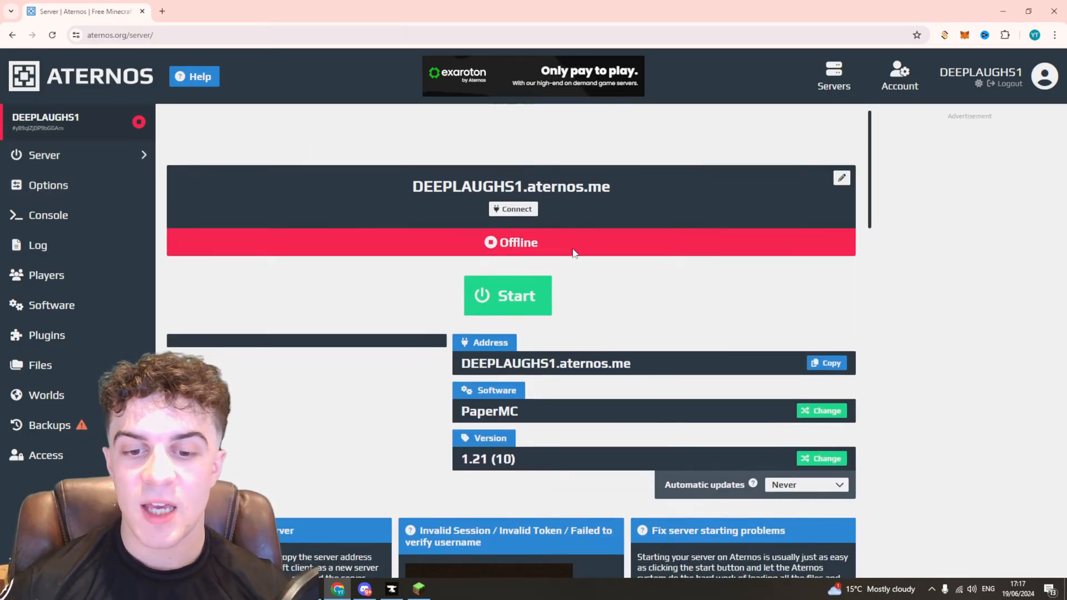
{"action": "scroll", "scroll_direction": "down", "scroll_amount": 3}
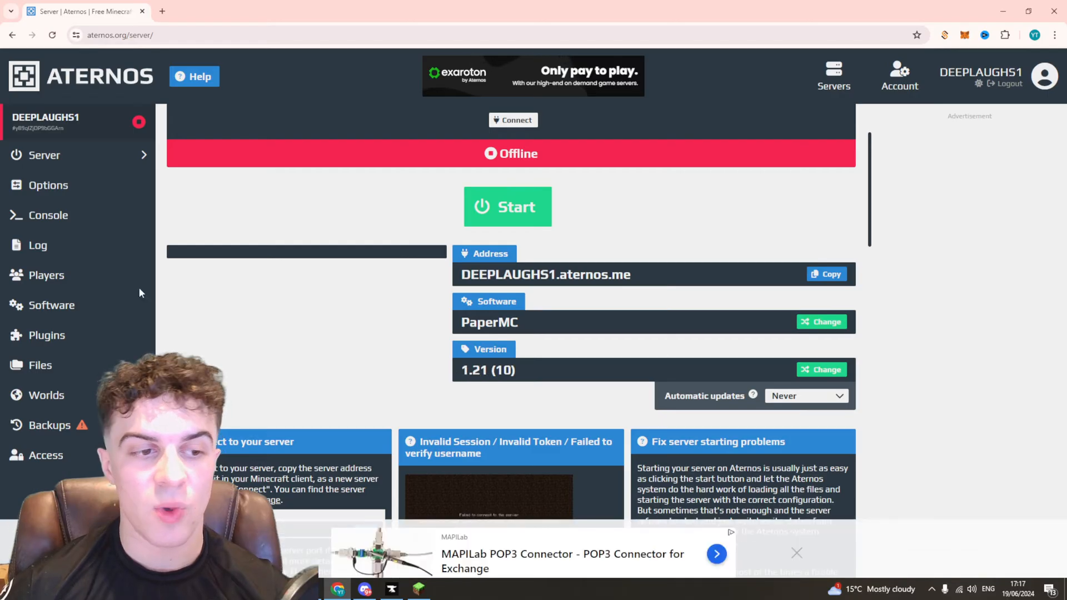
{"action": "left_click", "coordinate": [47, 335]}
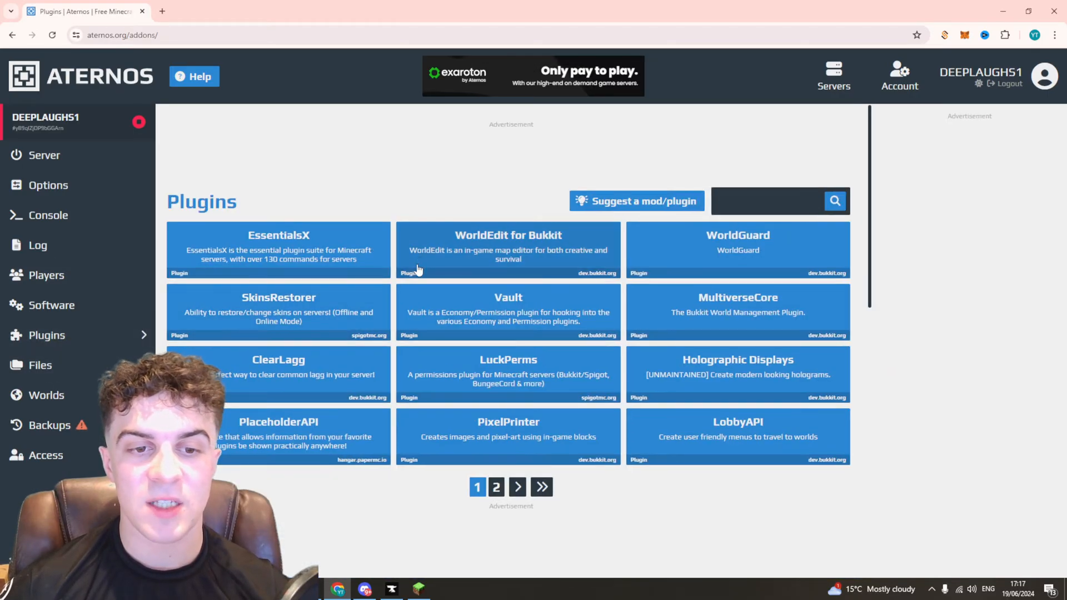
{"action": "left_click", "coordinate": [507, 250]}
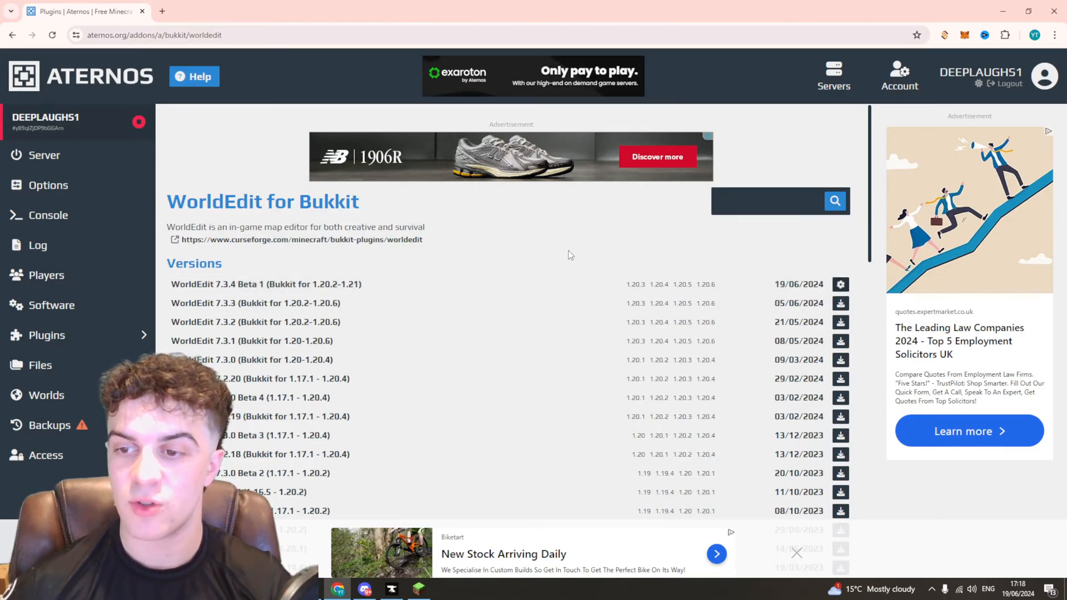
{"action": "left_click", "coordinate": [840, 284]}
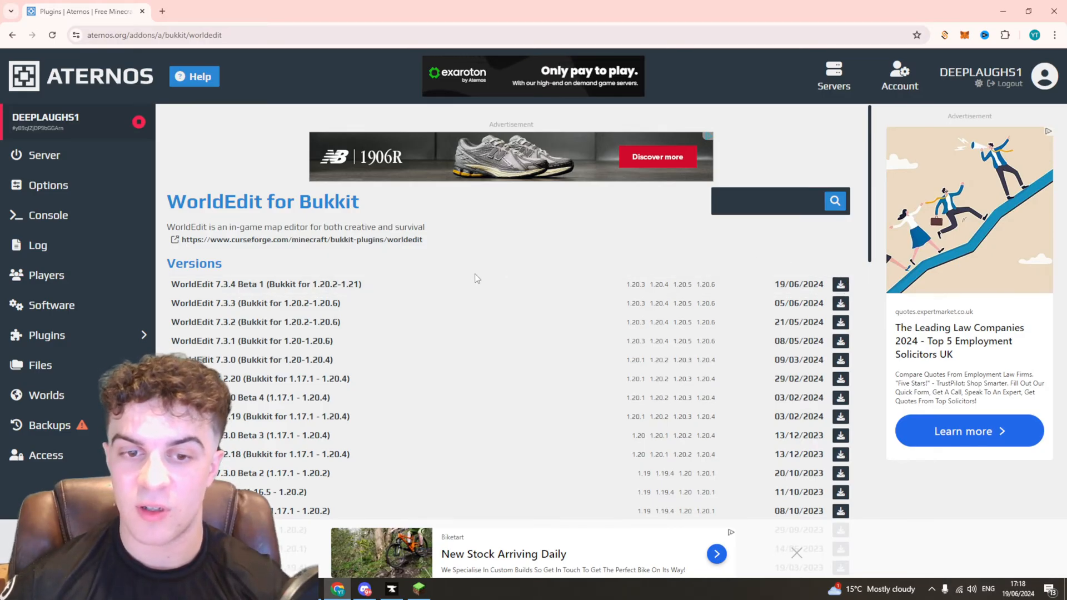
{"action": "mouse_move", "coordinate": [47, 155]}
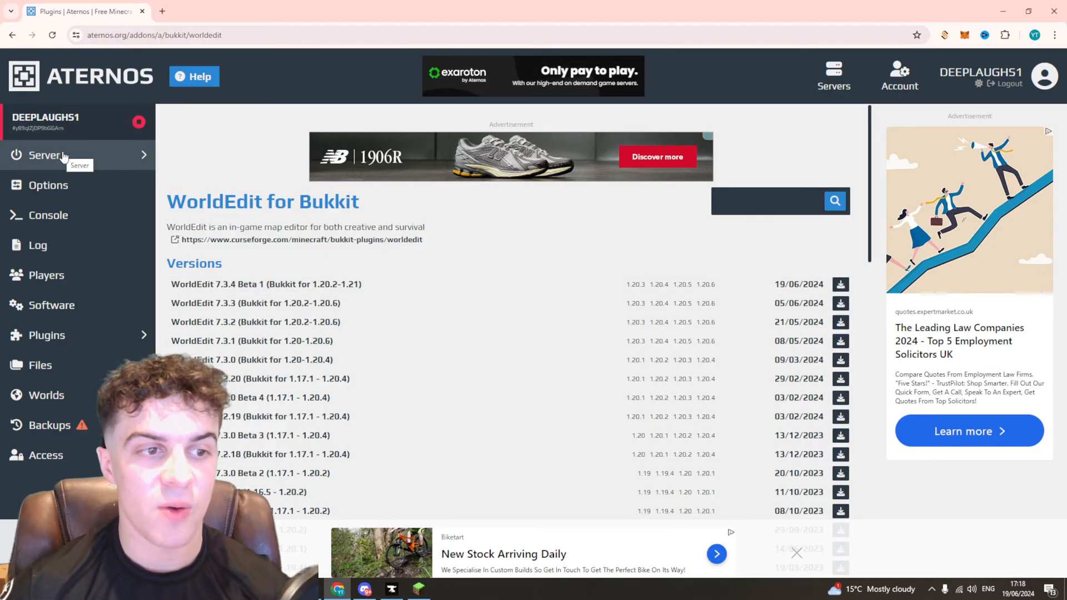
- Start the PaperMC 1.21 server, confirming the free-server advertisement prompt
{"action": "left_click", "coordinate": [44, 155]}
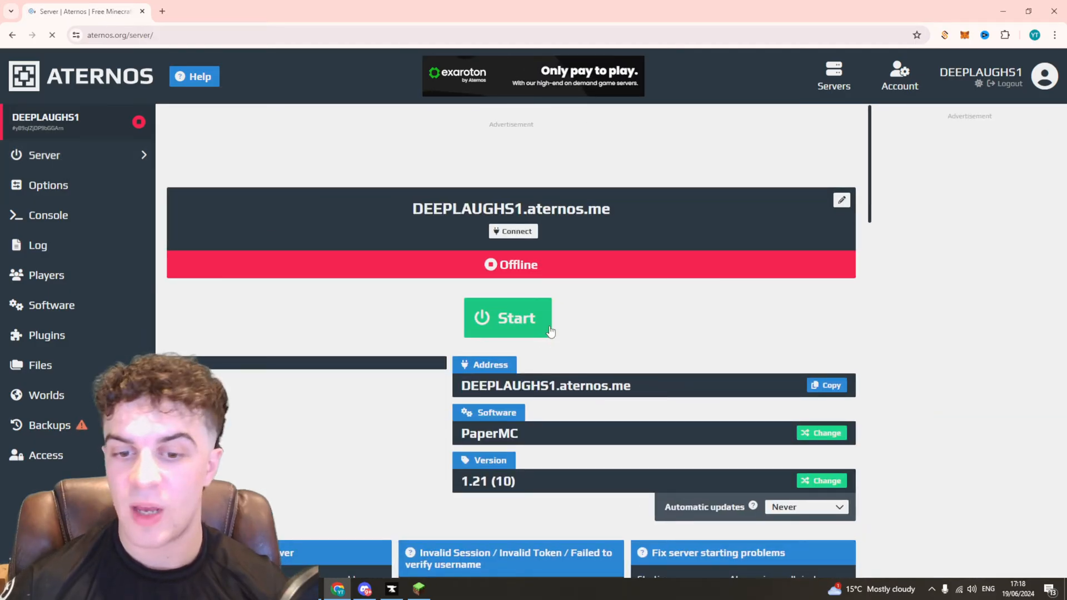
{"action": "left_click", "coordinate": [509, 318]}
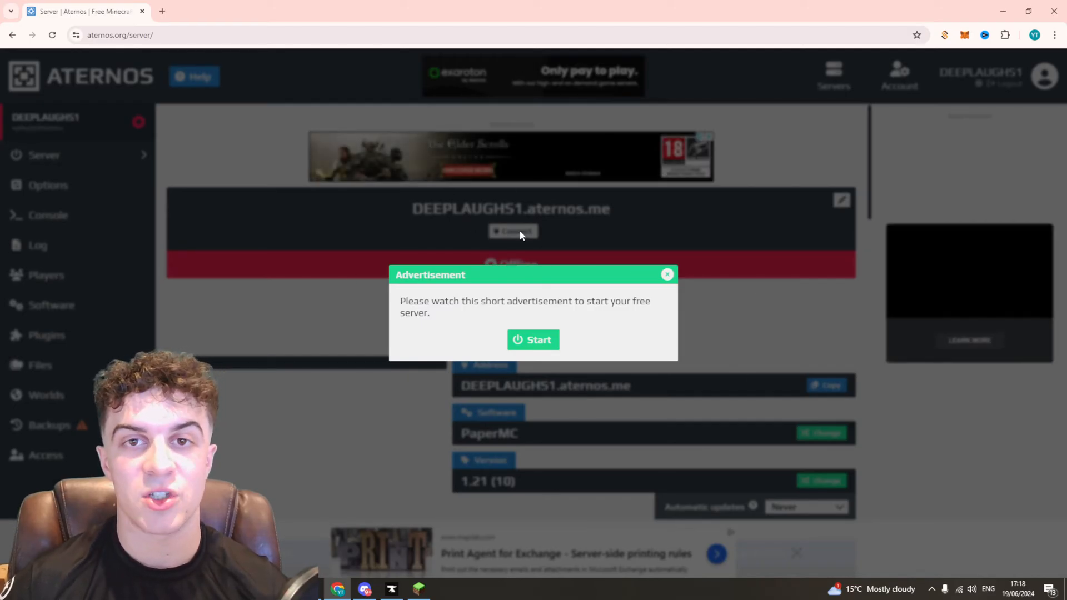
{"action": "left_click", "coordinate": [532, 340]}
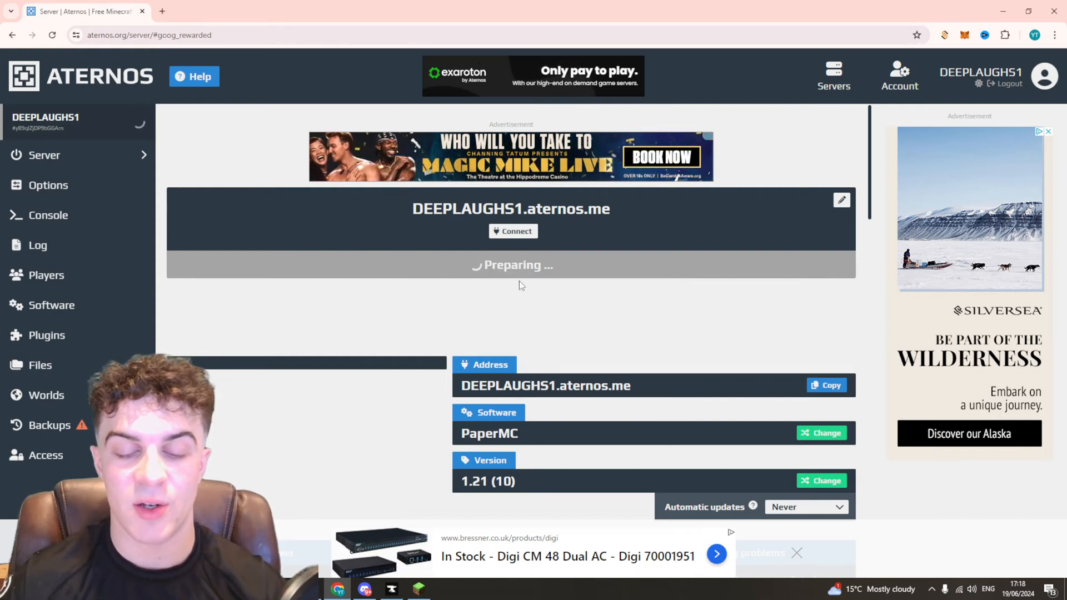
{"action": "scroll", "scroll_direction": "down", "scroll_amount": 3}
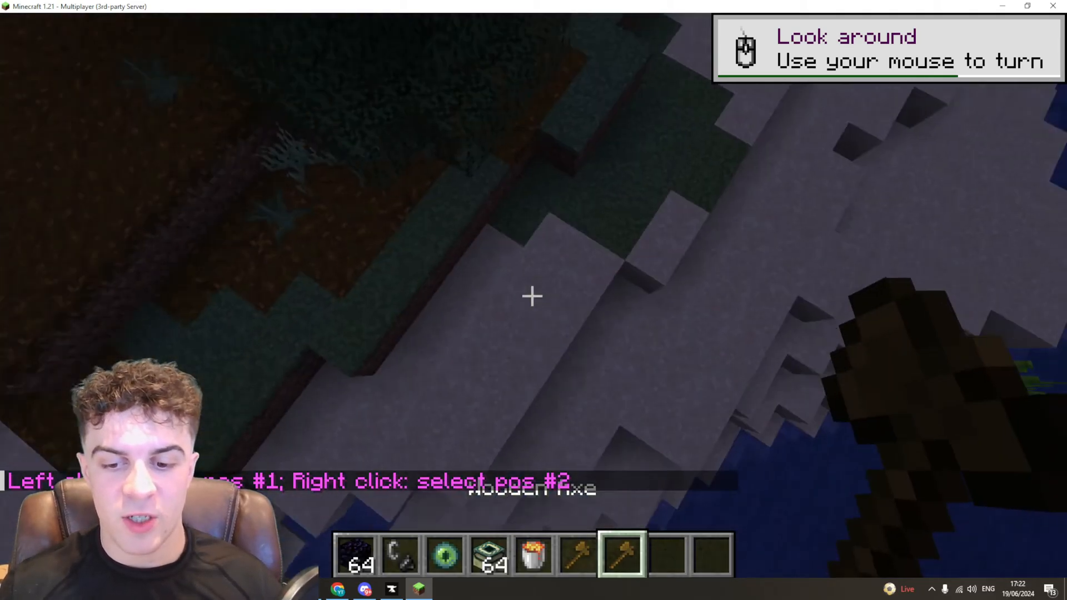
{"action": "mouse_move", "coordinate": [532, 296]}
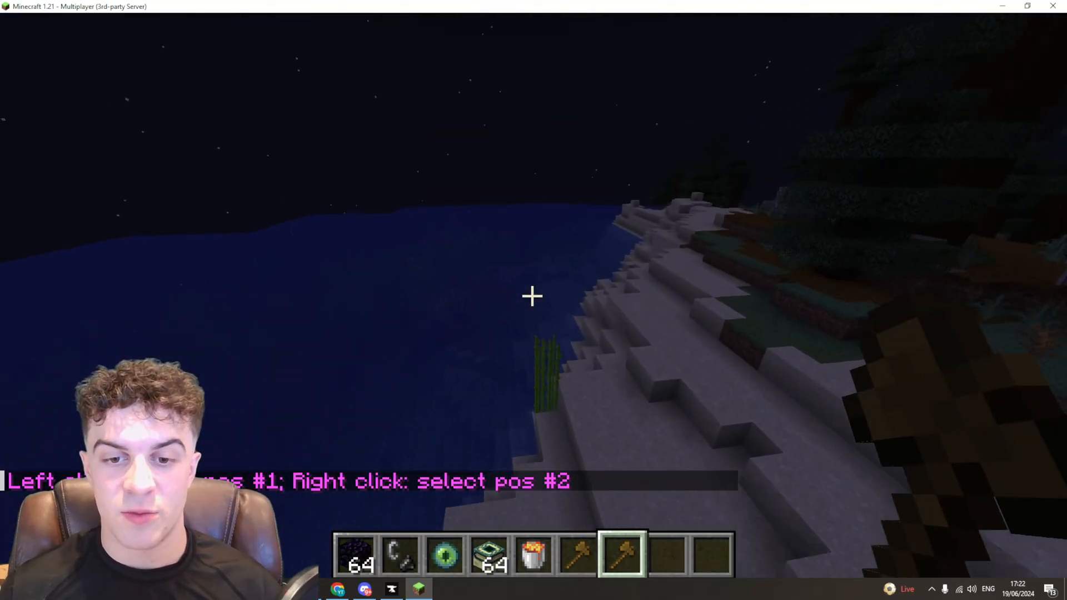
{"action": "mouse_move", "coordinate": [532, 295]}
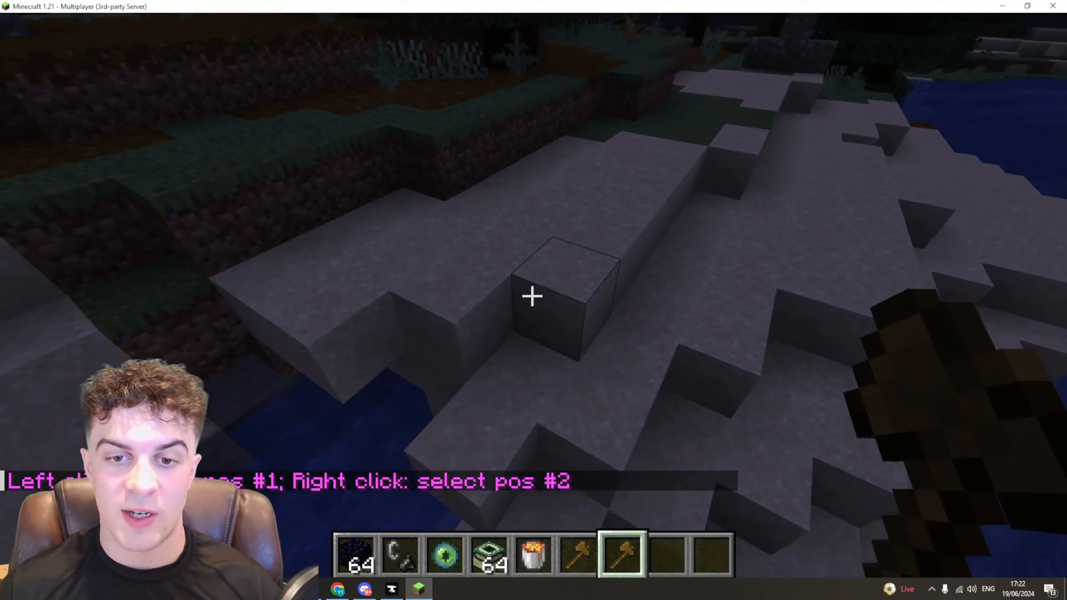
- Mark the region's second corner with the WorldEdit wooden axe wand
{"action": "right_click", "coordinate": [533, 295]}
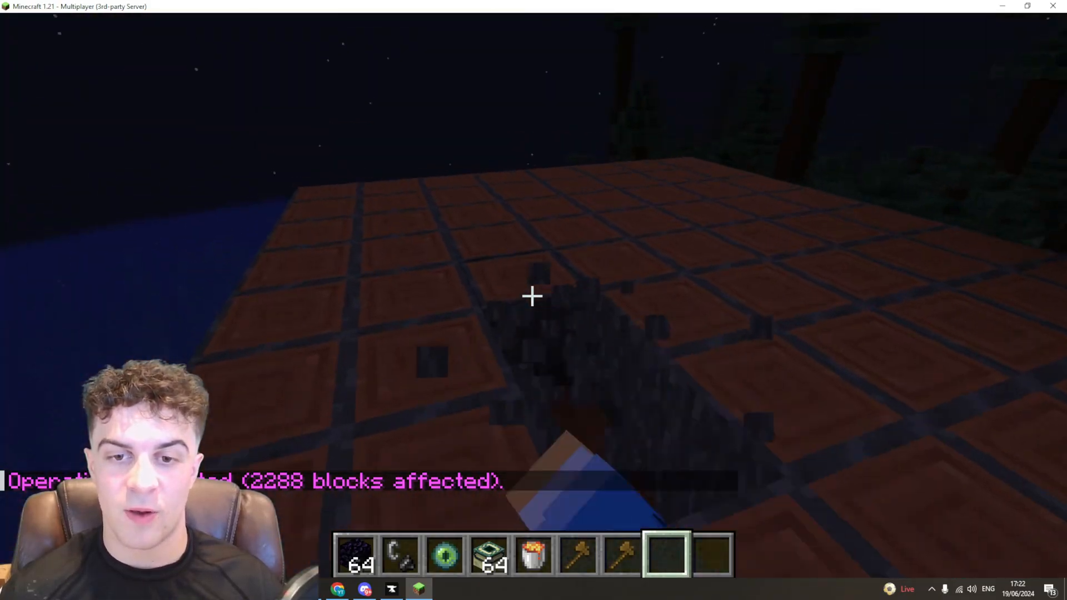
{"action": "mouse_move", "coordinate": [532, 296]}
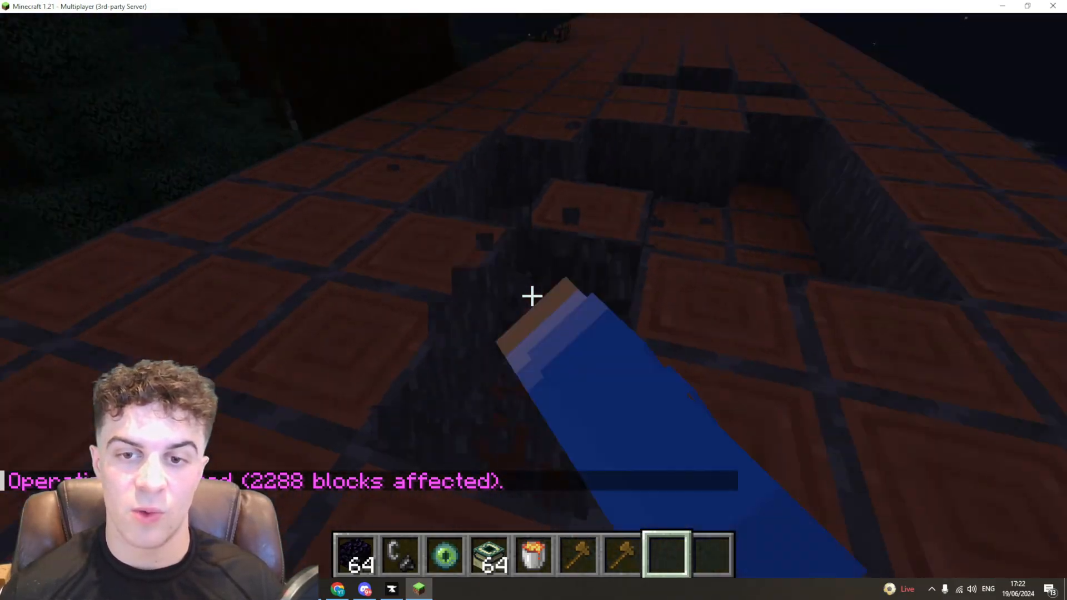
{"action": "mouse_move", "coordinate": [534, 295]}
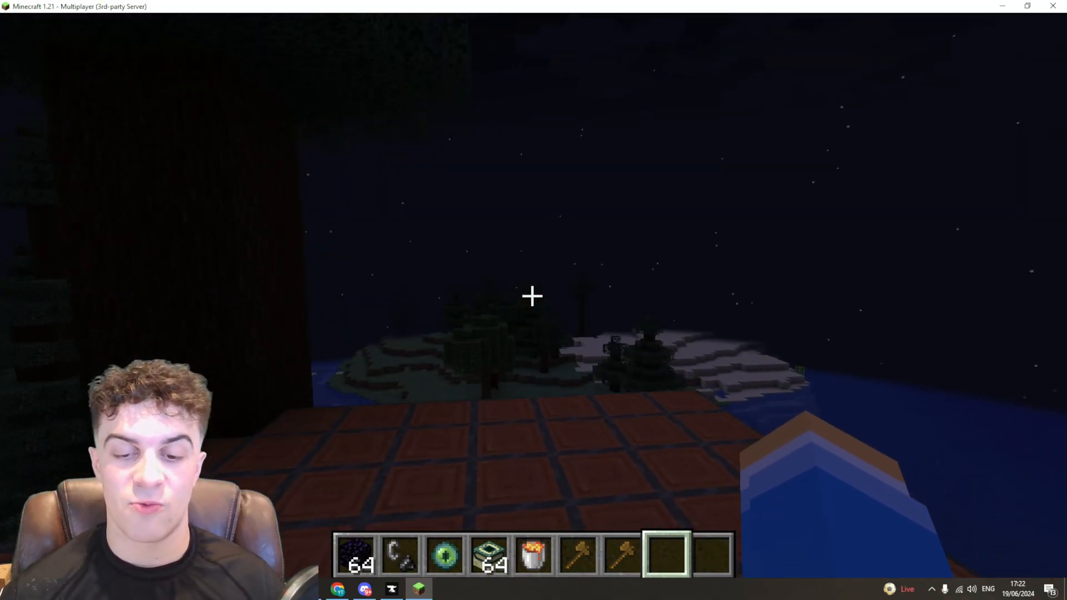
{"action": "mouse_move", "coordinate": [532, 295]}
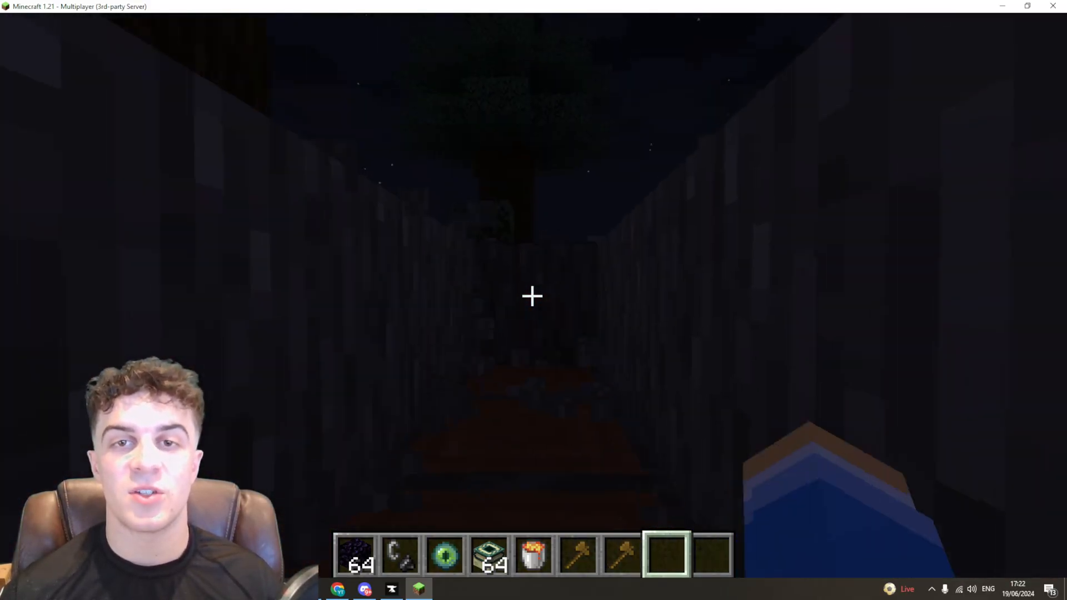
{"action": "mouse_move", "coordinate": [532, 295]}
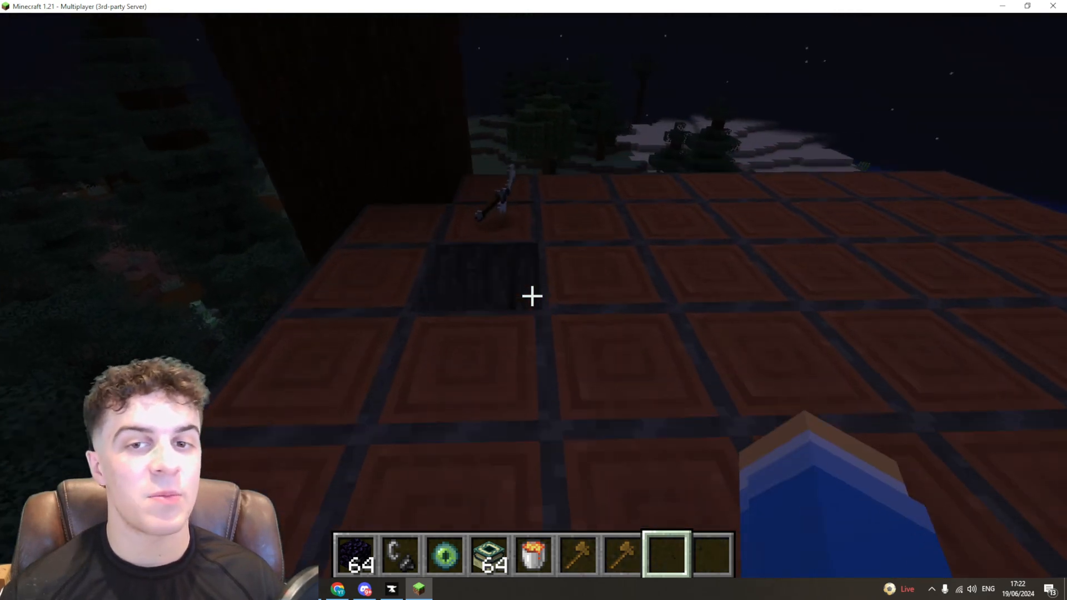